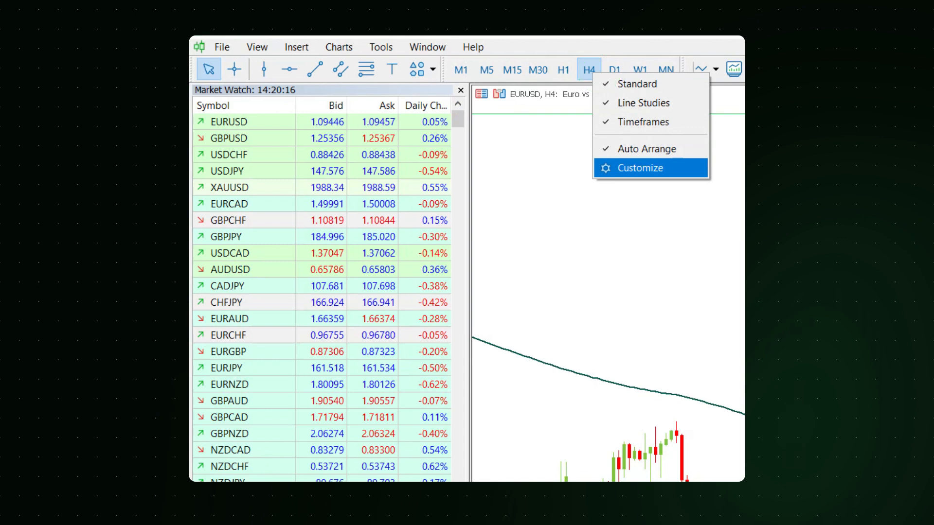
- Switch the XAUUSD order type from Market Execution to Pending Order
left_click(640, 167)
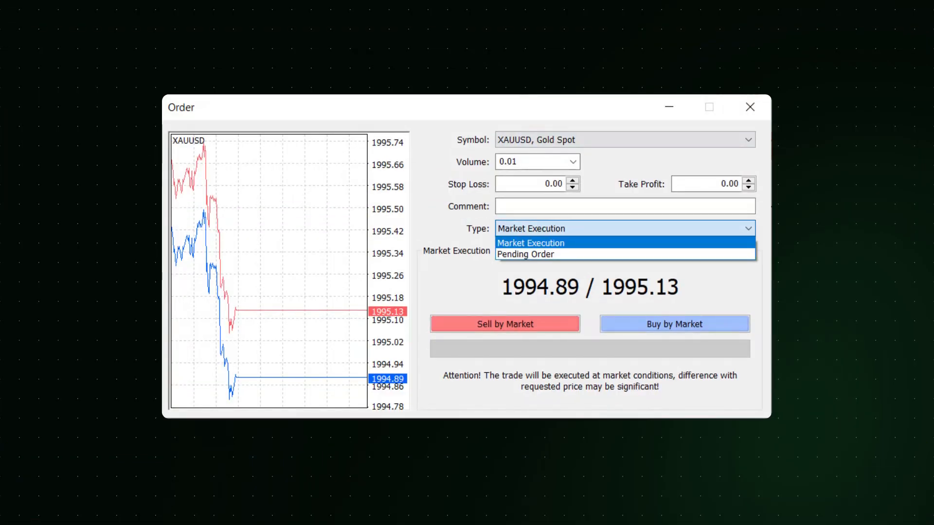
mouse_move(525, 254)
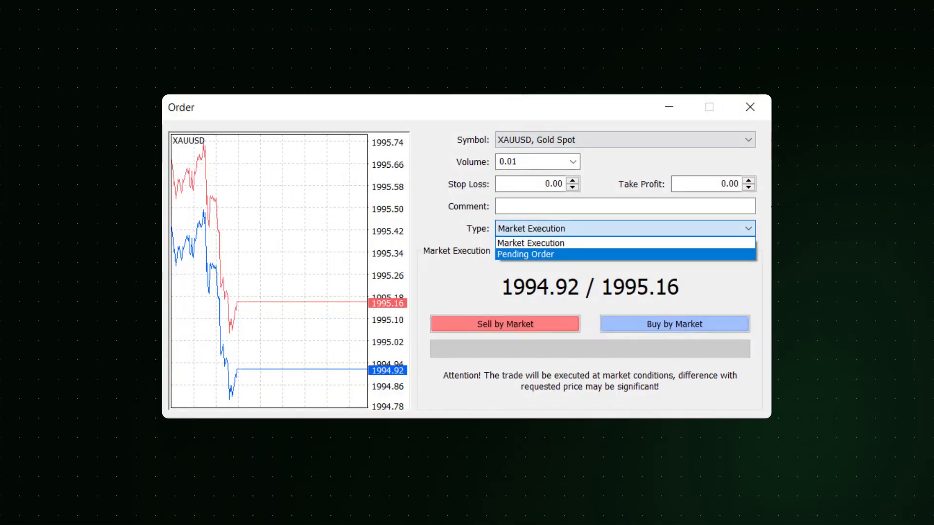
left_click(525, 254)
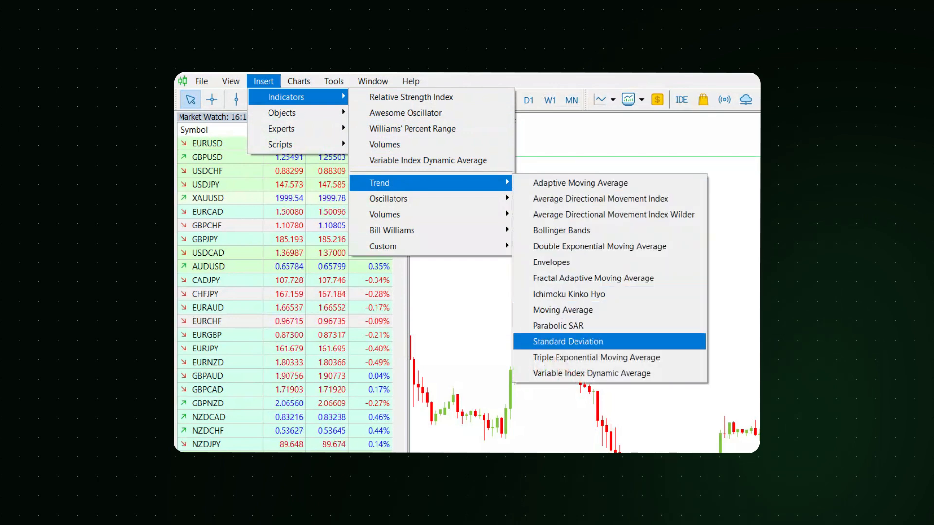
mouse_move(388, 199)
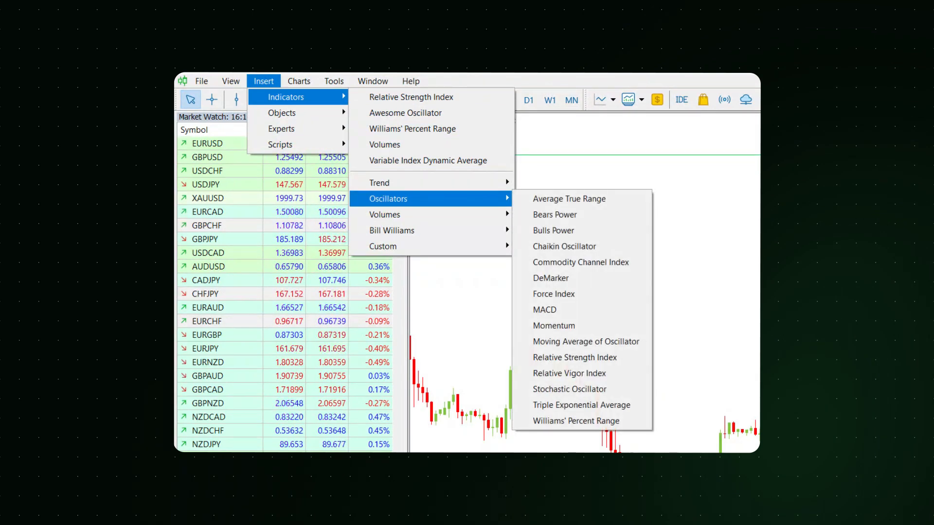
mouse_move(585, 341)
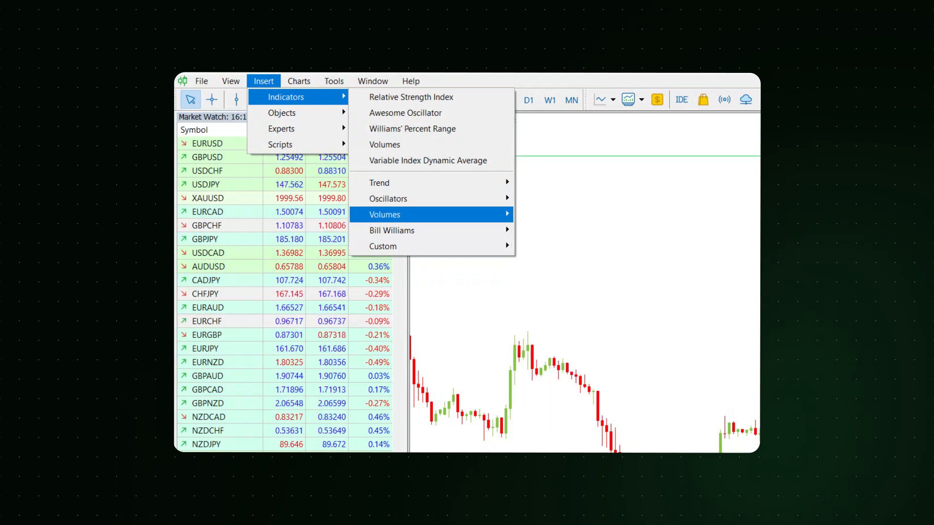
mouse_move(392, 231)
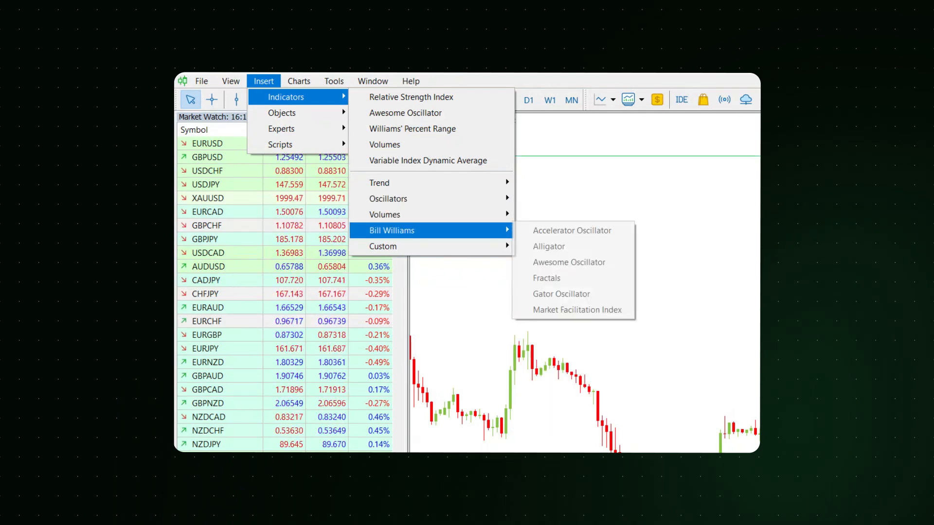
mouse_move(568, 261)
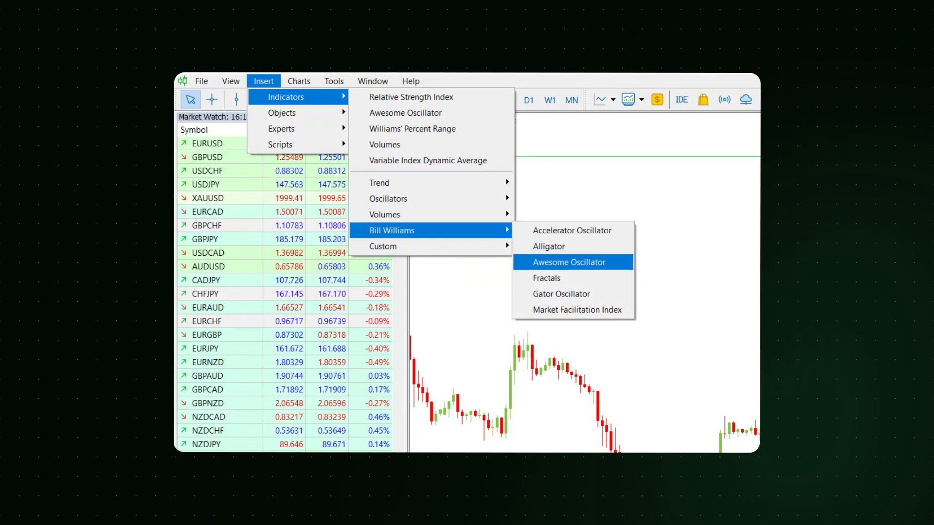
- Add the Bill Williams Awesome Oscillator indicator to the chart
left_click(383, 246)
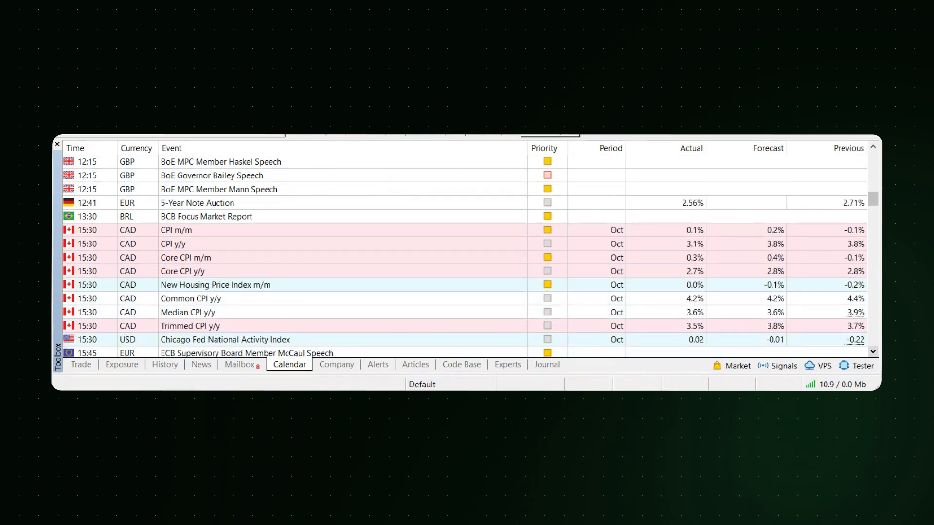
- Scroll the economic calendar down to the EIA oil and gas report events
scroll("down", 3)
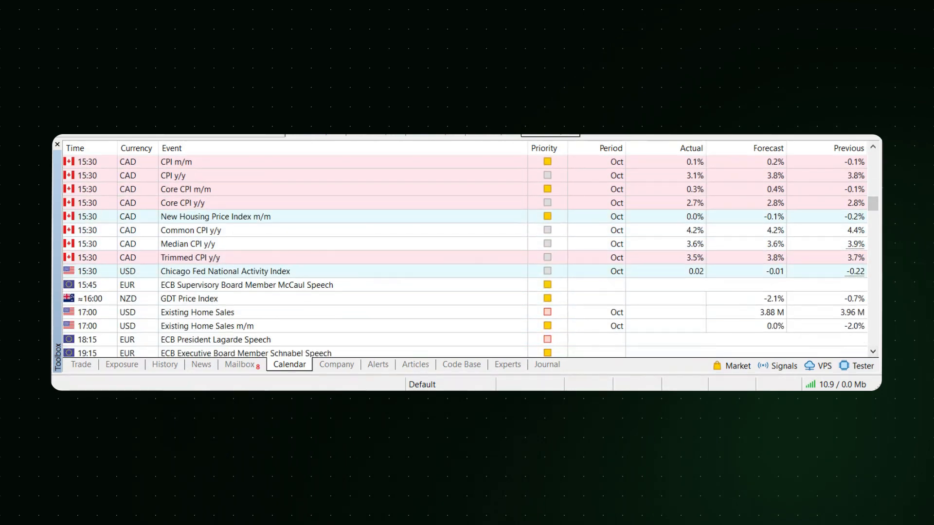
scroll("down", 3)
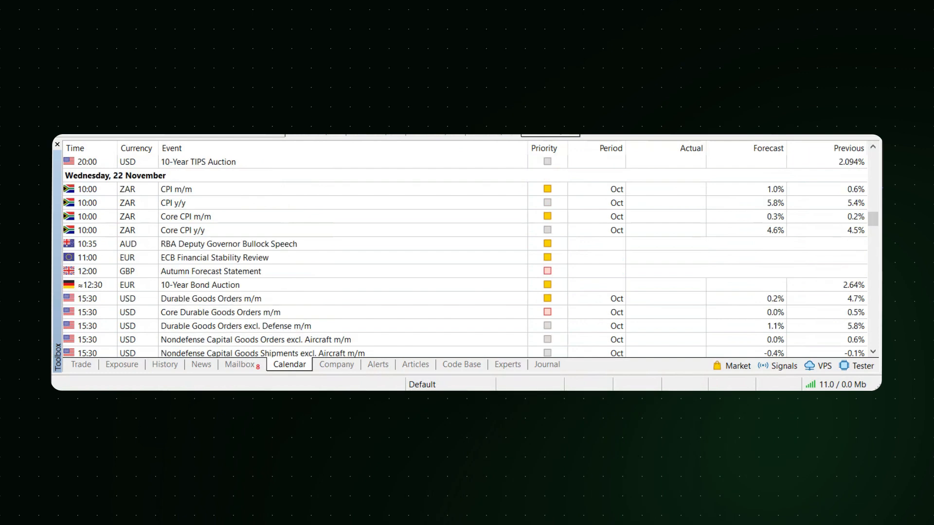
scroll("down", 3)
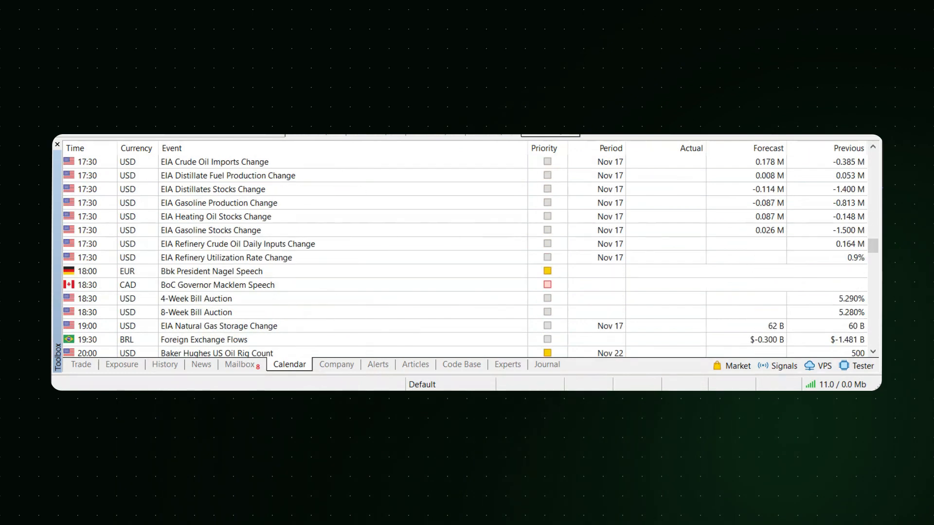
scroll("down", 3)
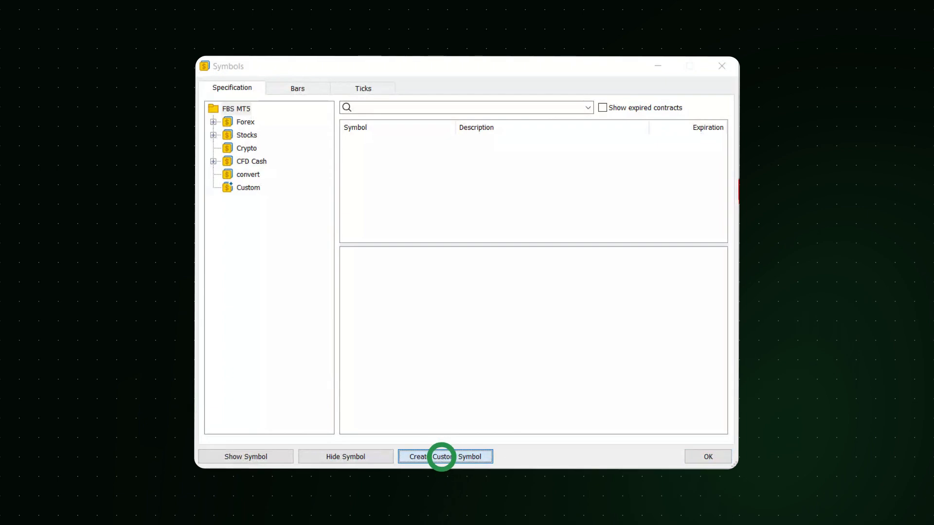
- Review a new custom symbol's base currency and default properties, then close it
left_click(445, 457)
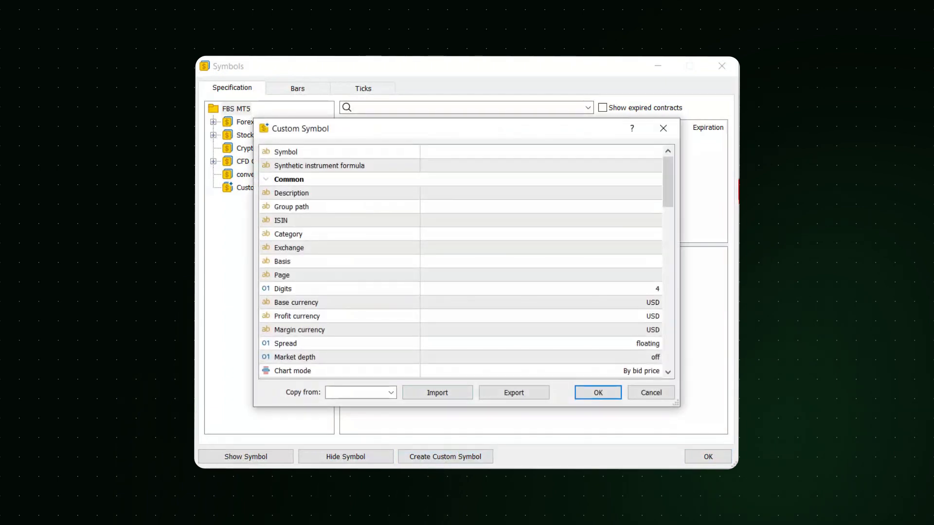
left_click(595, 152)
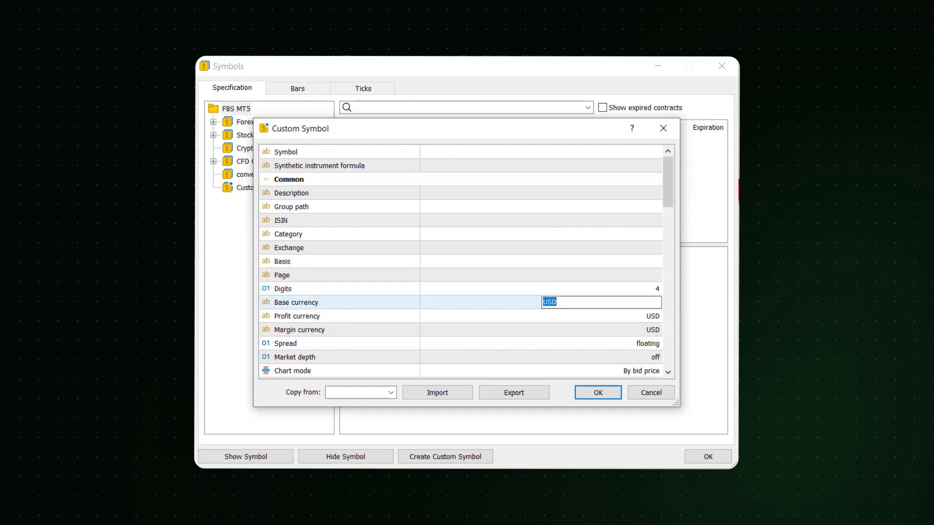
scroll("down", 3)
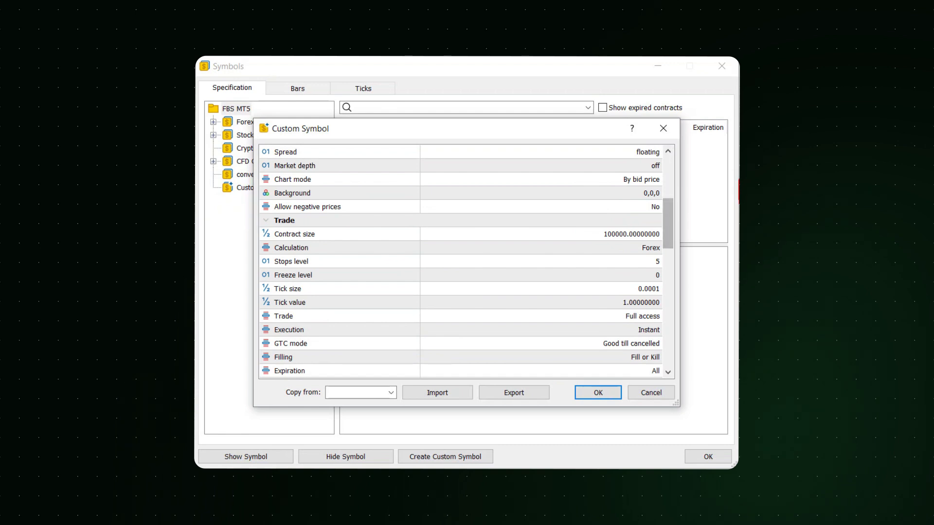
left_click(362, 89)
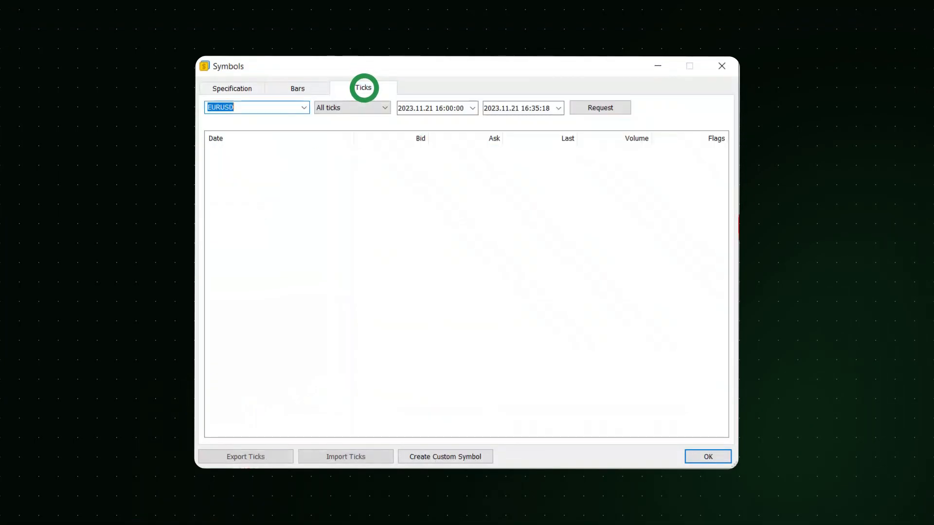
- Request EURUSD tick history filtered to Bid/Ask ticks only (7135 ticks)
left_click(598, 108)
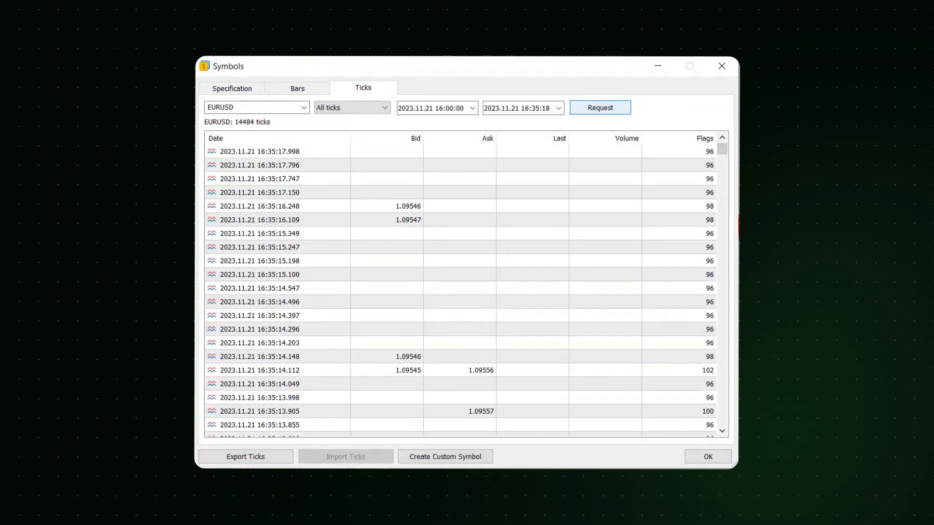
left_click(351, 108)
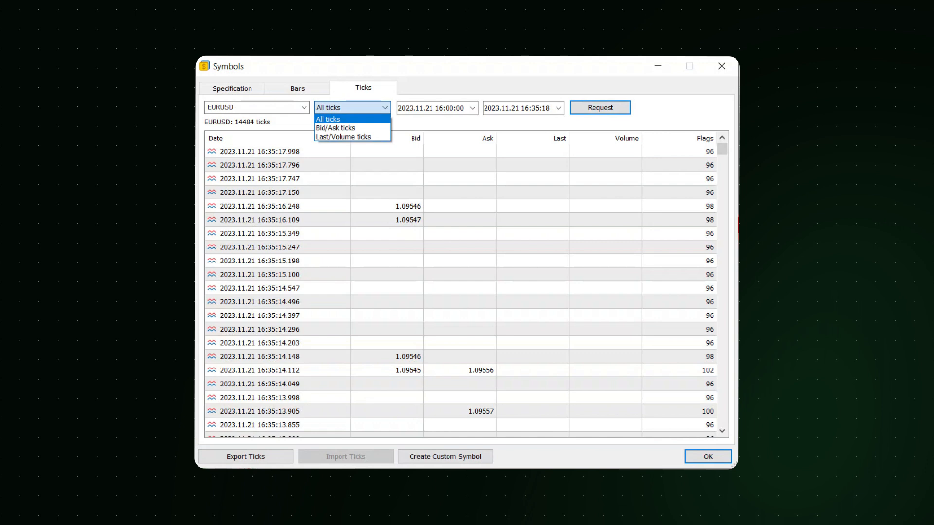
left_click(334, 128)
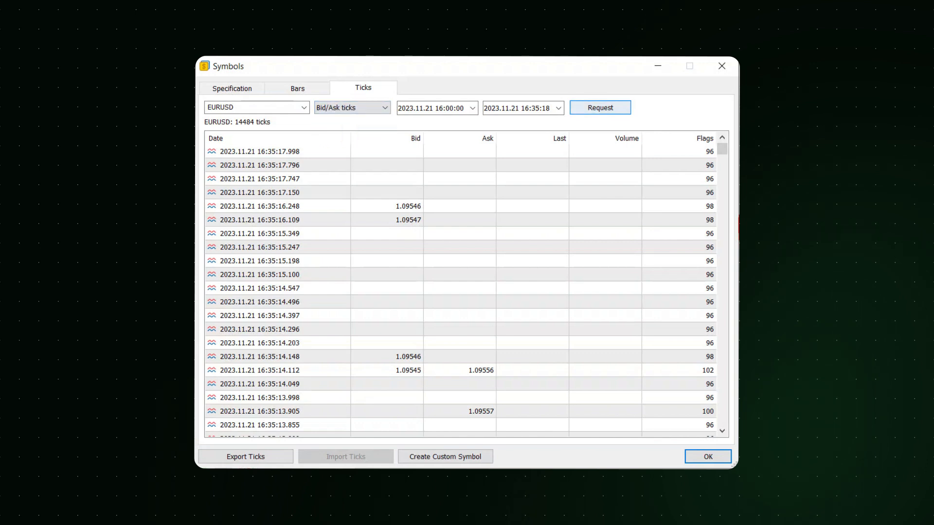
left_click(599, 108)
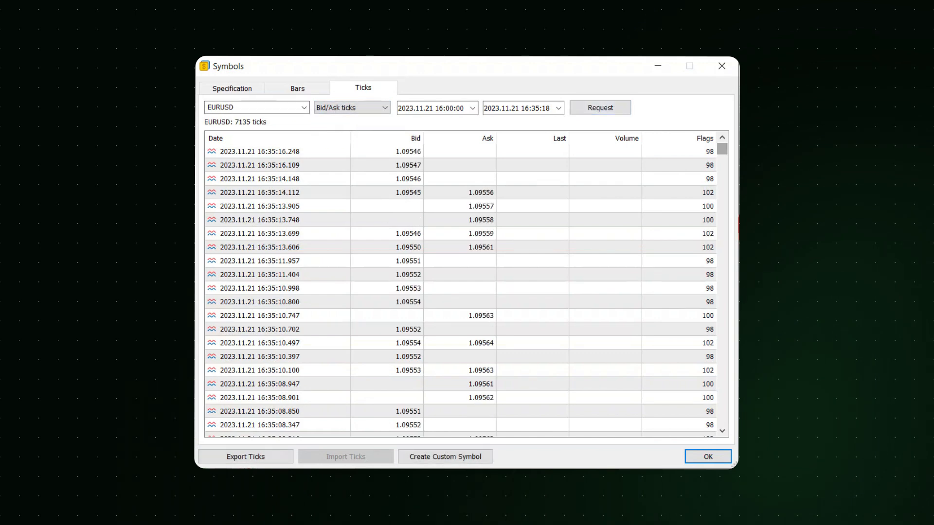